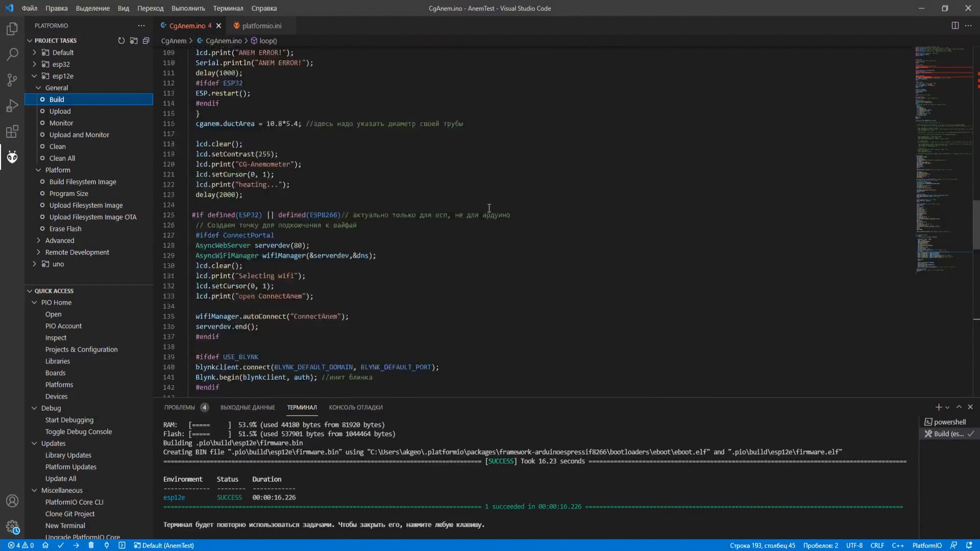
Run the PlatformIO Build task for the esp12e environment from the Project Tasks sidebar.
{"action": "scroll", "scroll_direction": "down", "scroll_amount": 3}
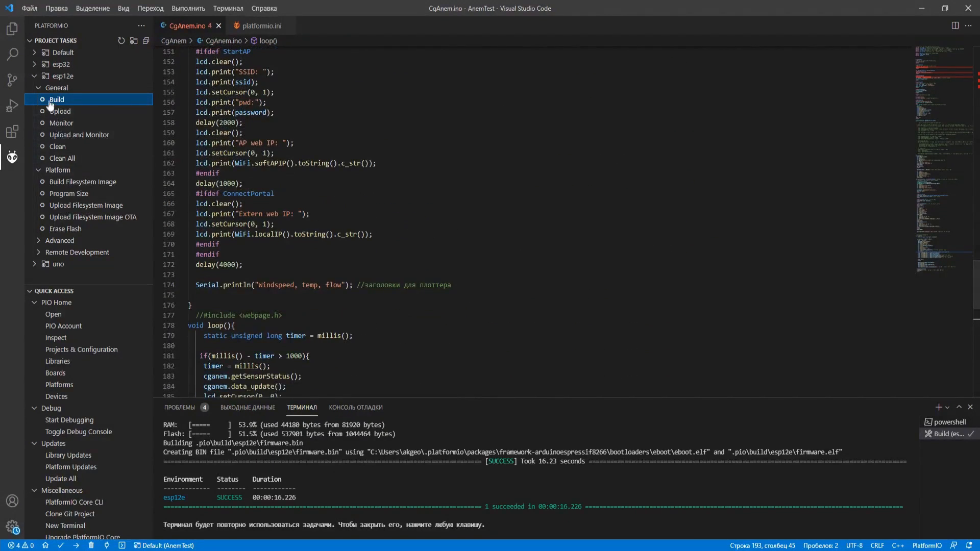
{"action": "left_click", "coordinate": [57, 100]}
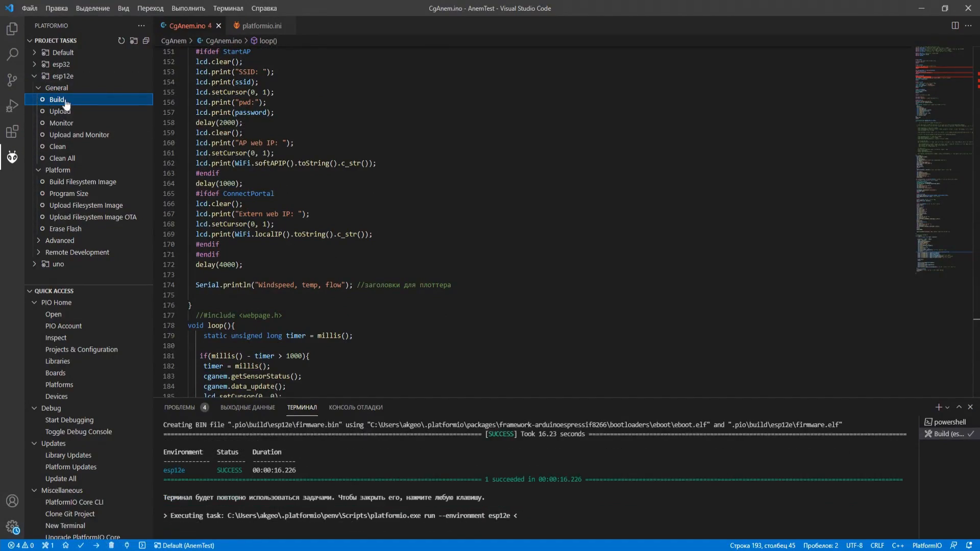
{"action": "left_click", "coordinate": [56, 100]}
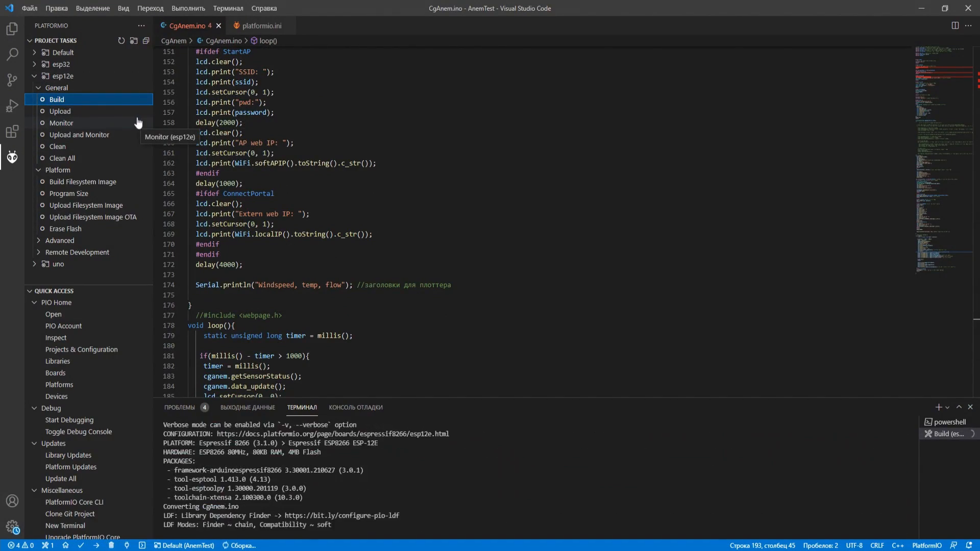